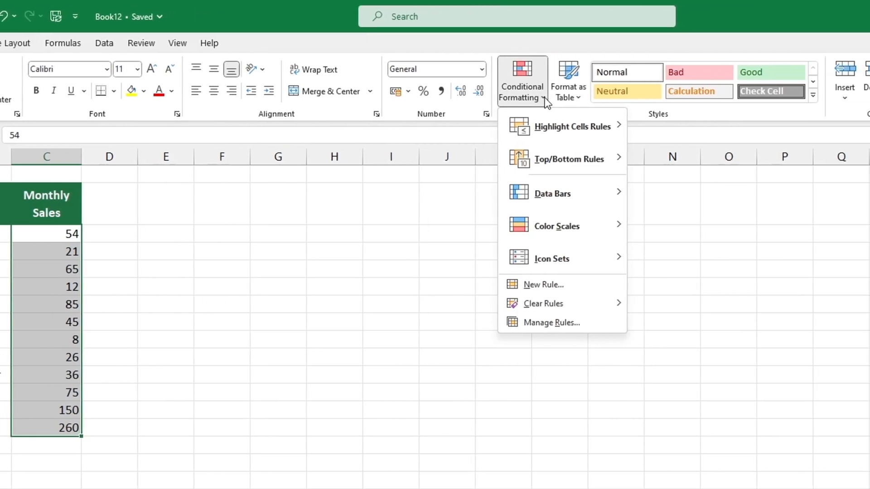
mouse_move(551, 194)
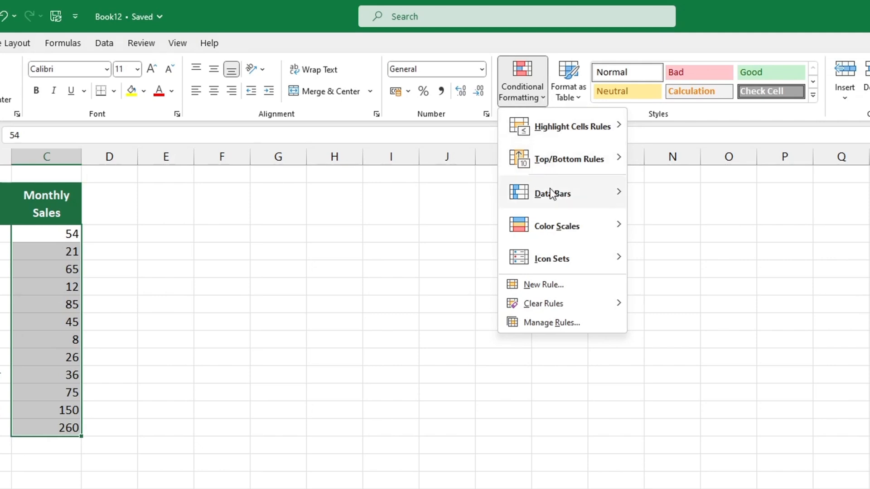
mouse_move(549, 263)
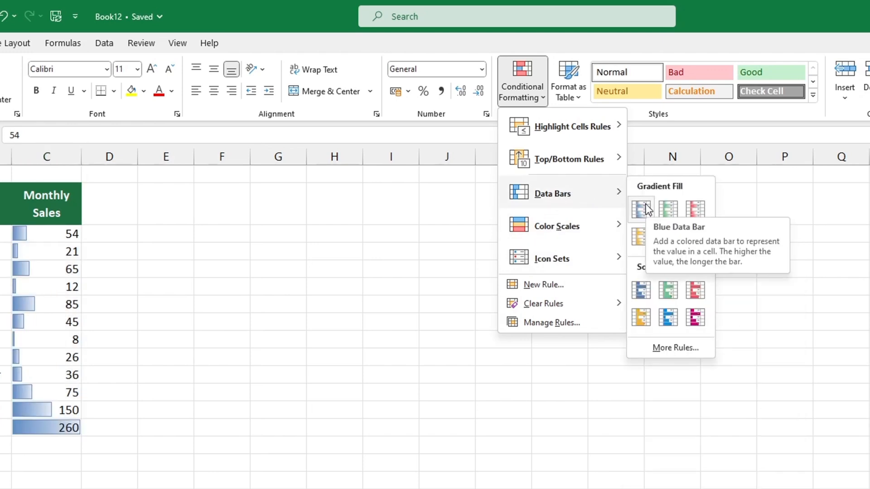
mouse_move(668, 208)
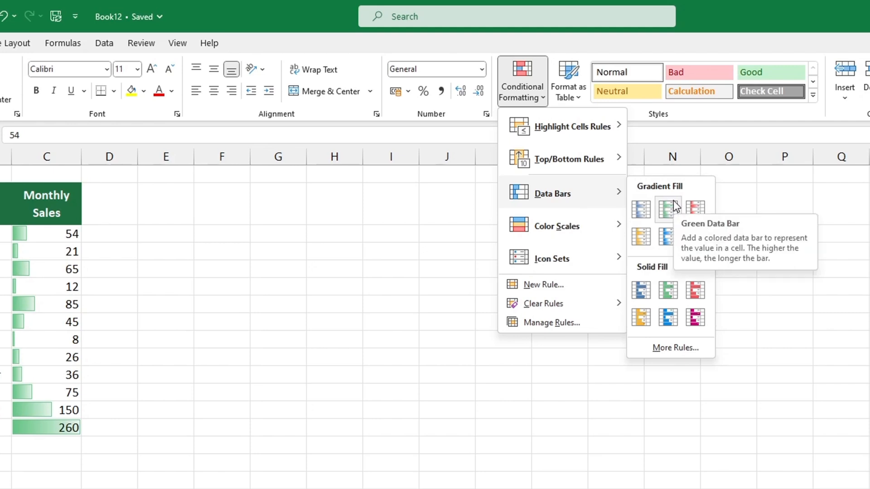
mouse_move(672, 232)
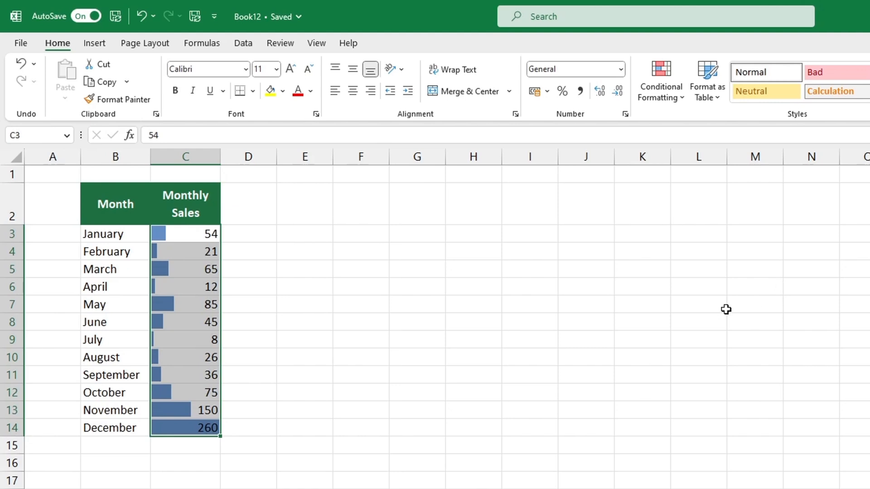
mouse_move(716, 307)
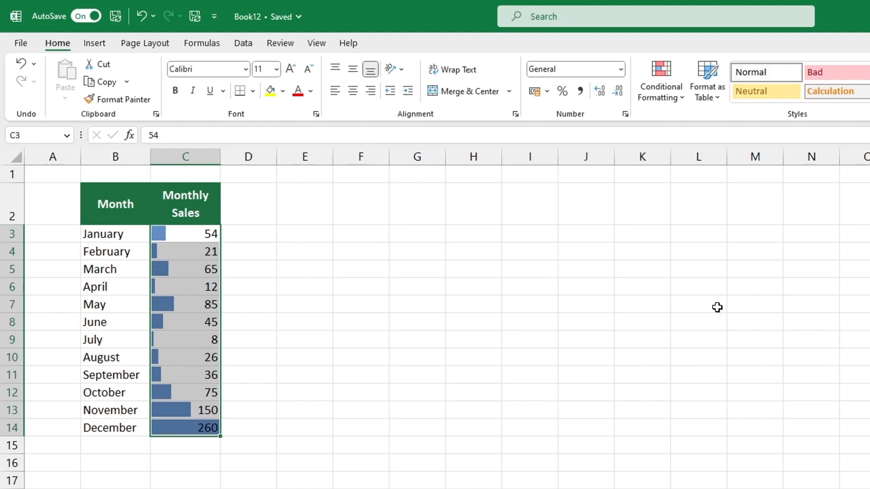
Step: Edit the sales data bar rule to dark green and review the negative value and axis settings
left_click(304, 305)
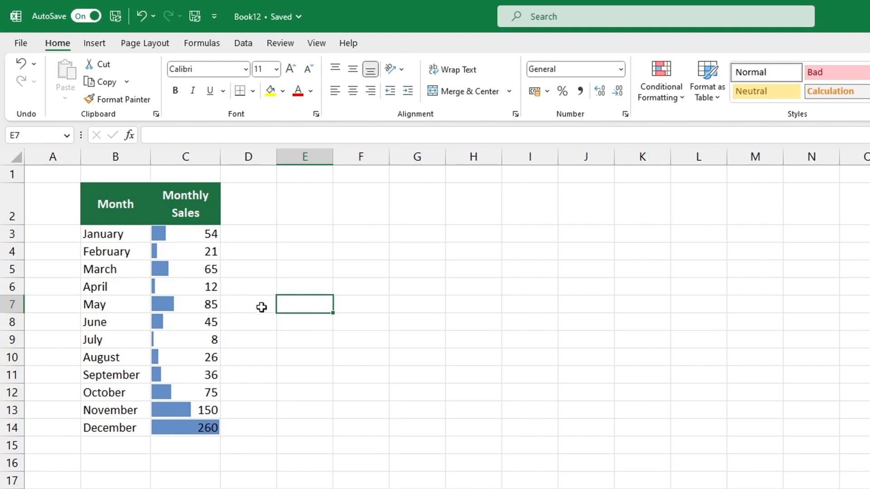
left_click(205, 305)
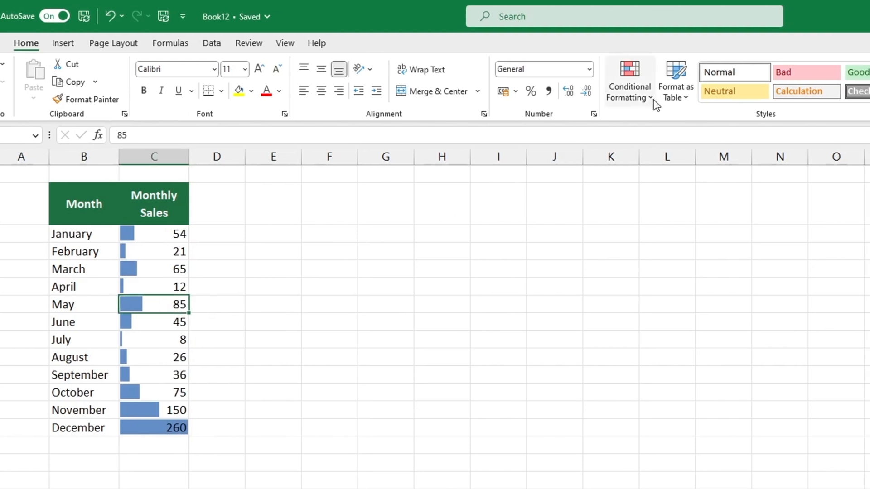
left_click(630, 86)
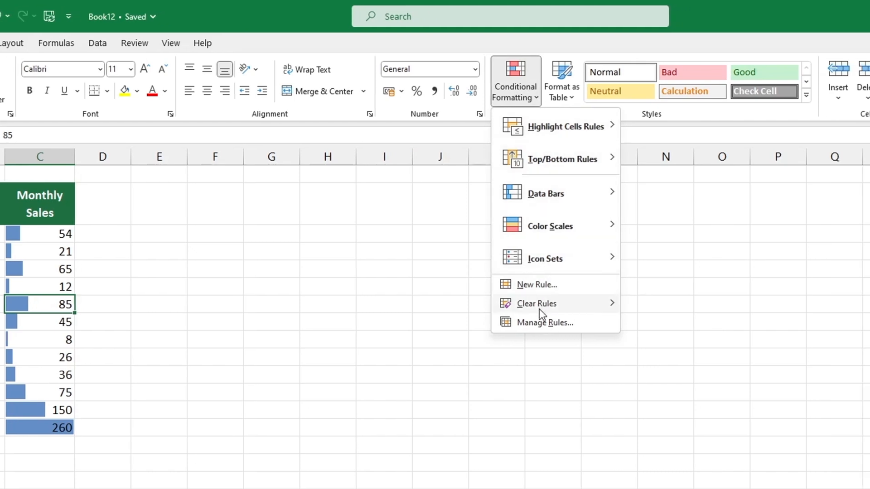
left_click(545, 323)
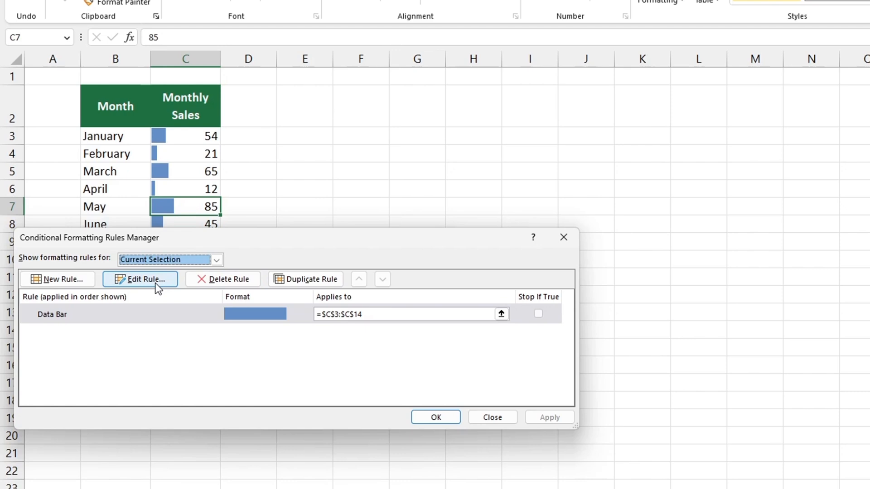
left_click(145, 279)
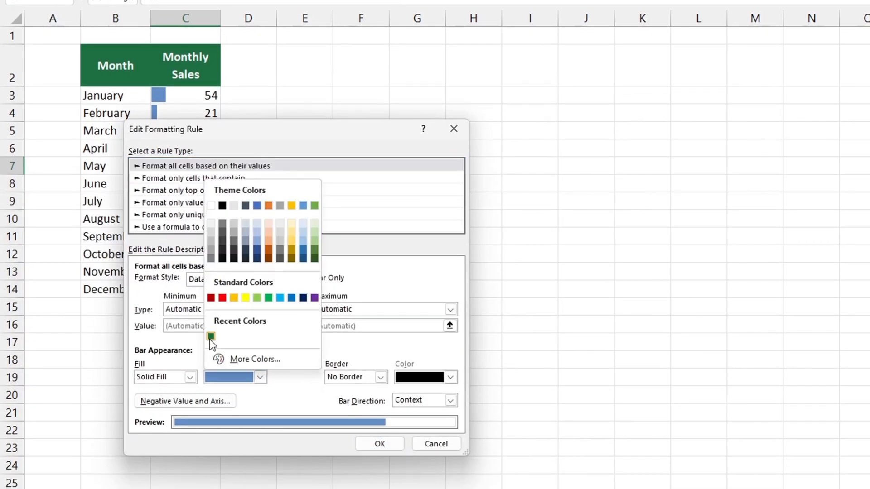
left_click(210, 335)
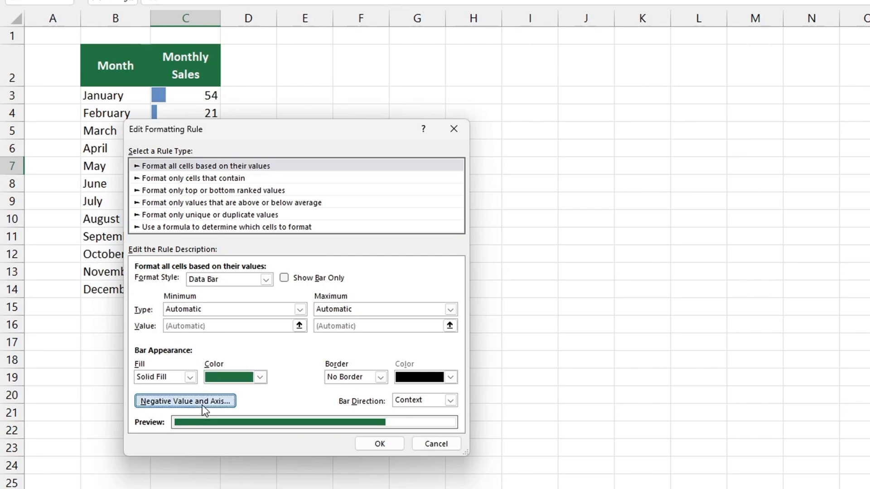
left_click(379, 444)
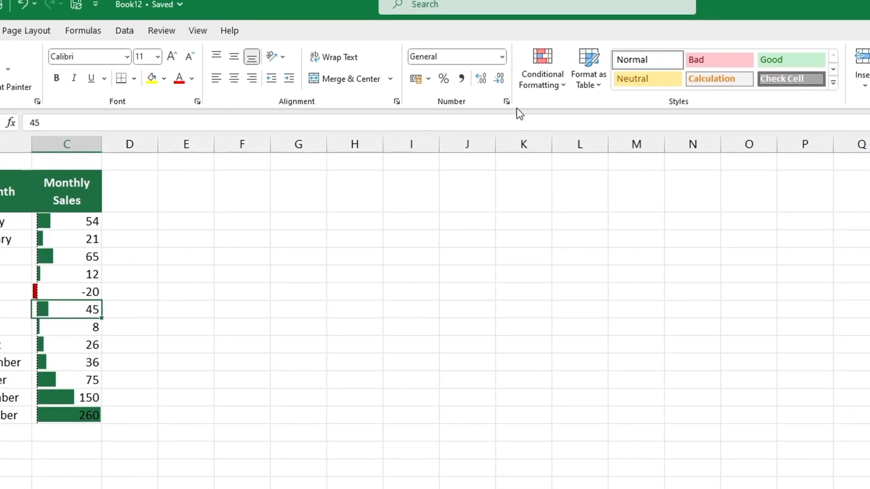
left_click(542, 68)
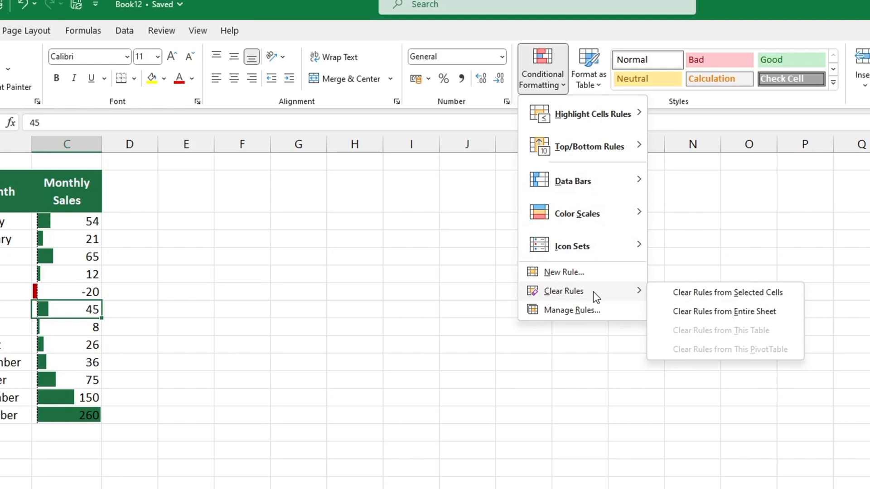
mouse_move(663, 318)
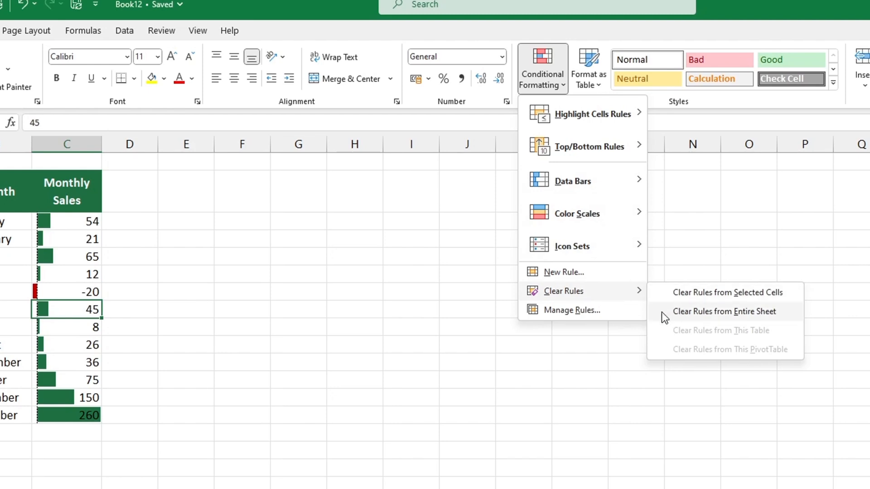
Step: Clear all conditional formatting rules from the entire sheet
left_click(725, 312)
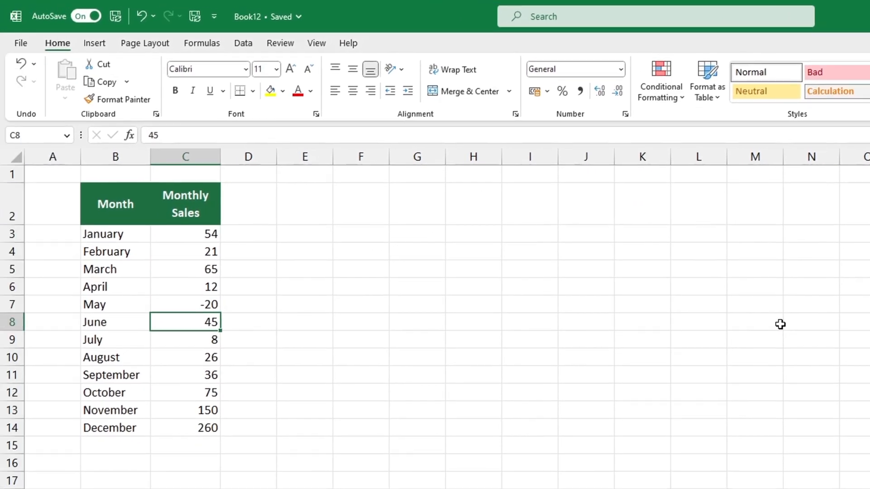
mouse_move(775, 323)
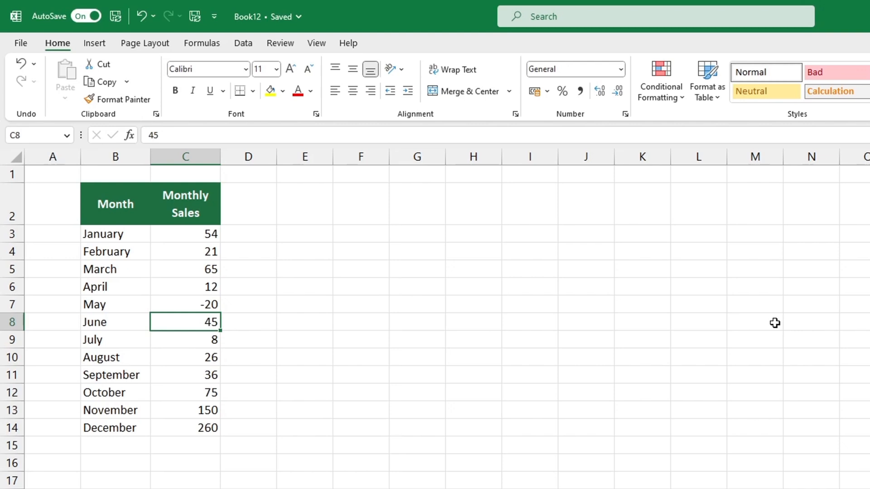
mouse_move(767, 321)
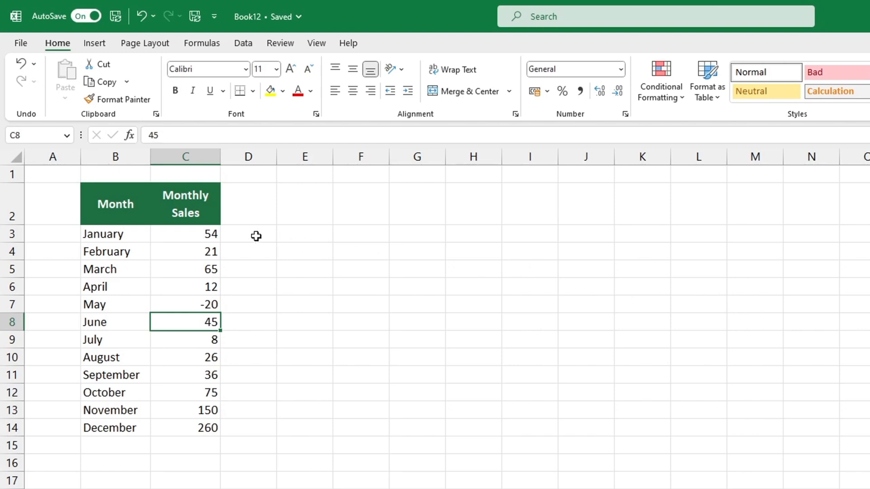
Step: Enter =C3 in D3 and copy the formula down through D14
left_click(249, 234)
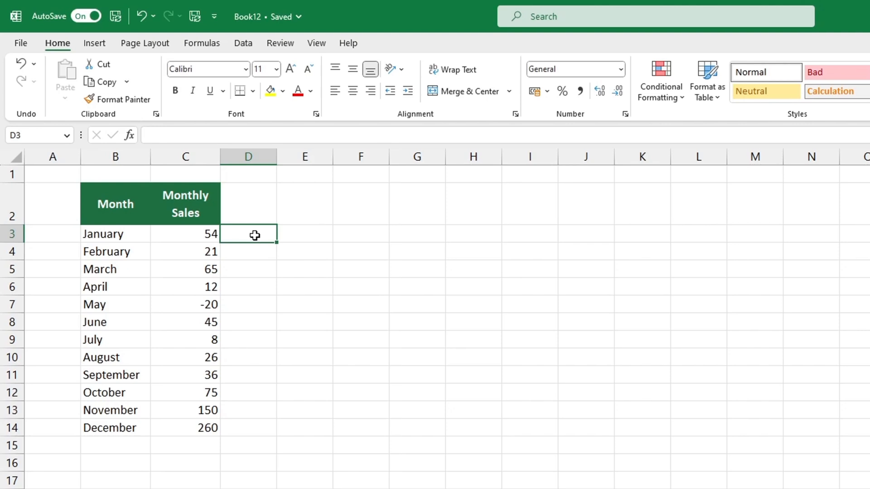
type("=")
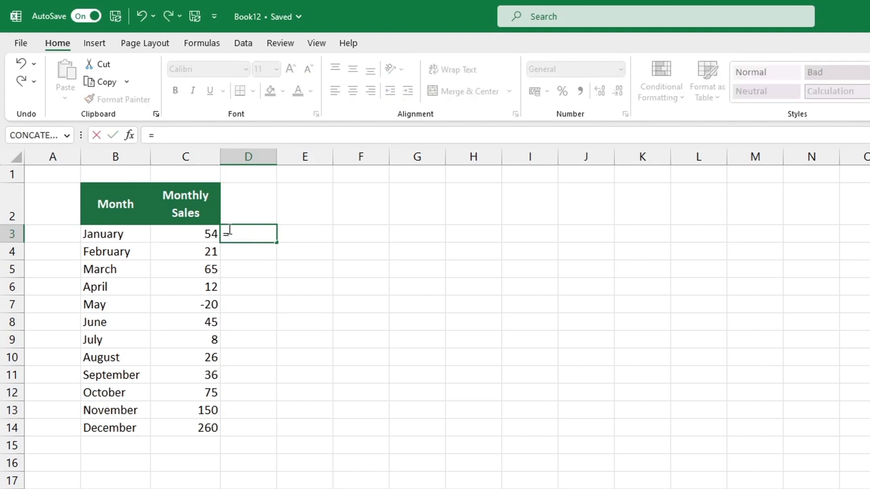
left_click(185, 234)
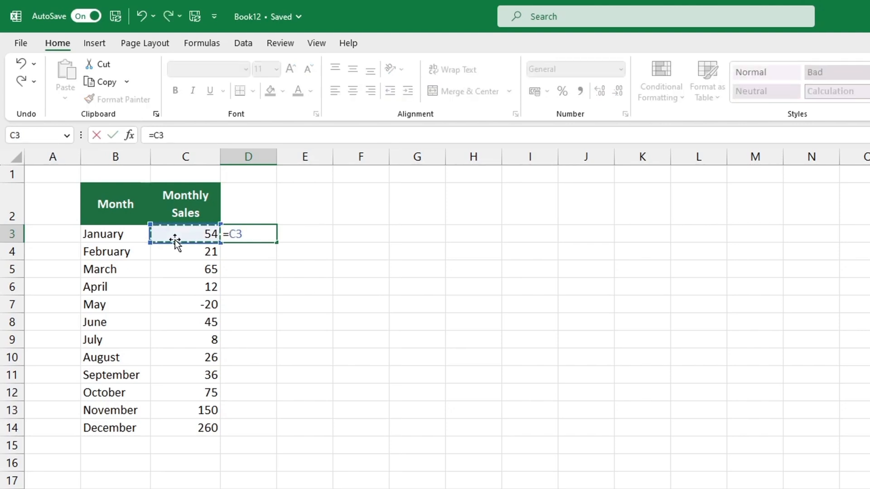
key("Enter")
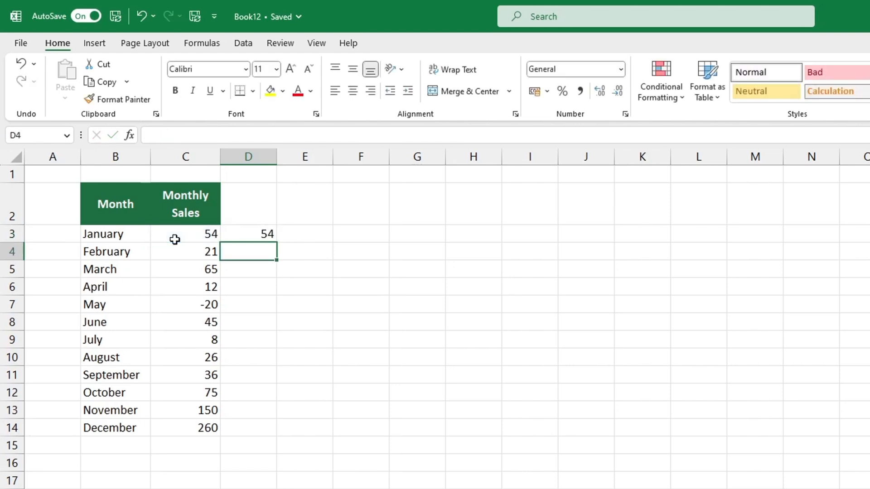
left_click(247, 233)
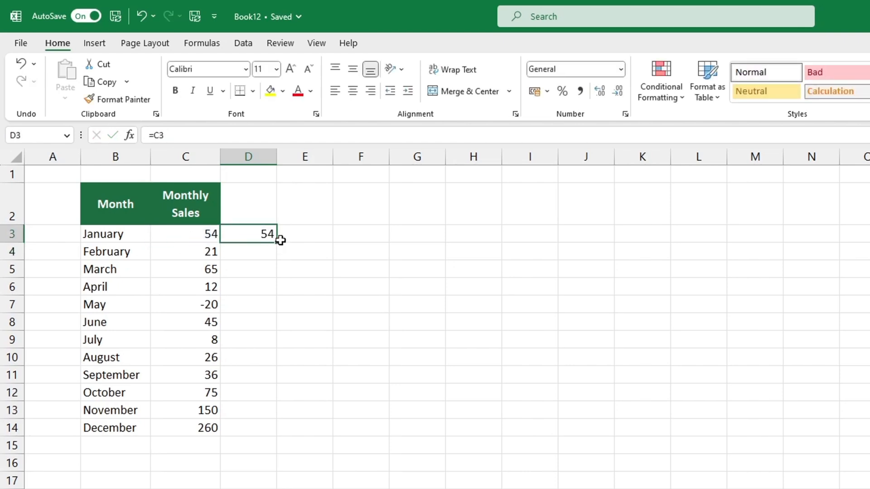
left_click_drag(280, 239, 276, 434)
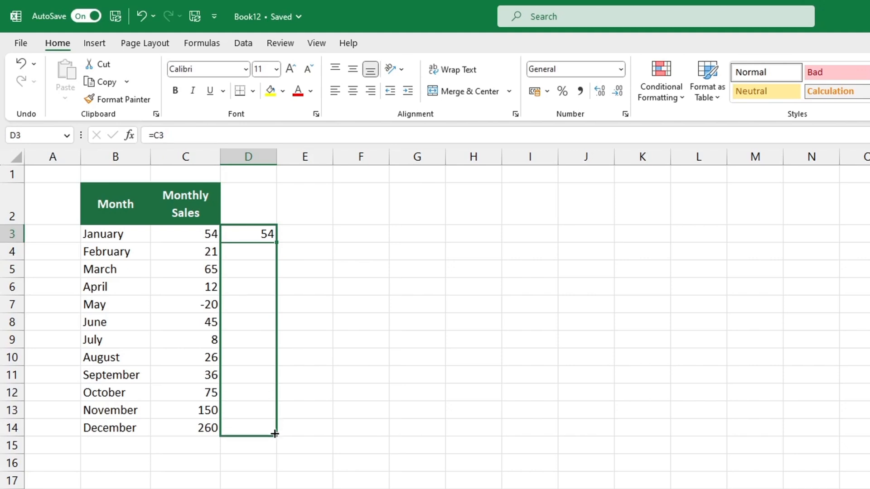
left_click_drag(275, 233, 276, 434)
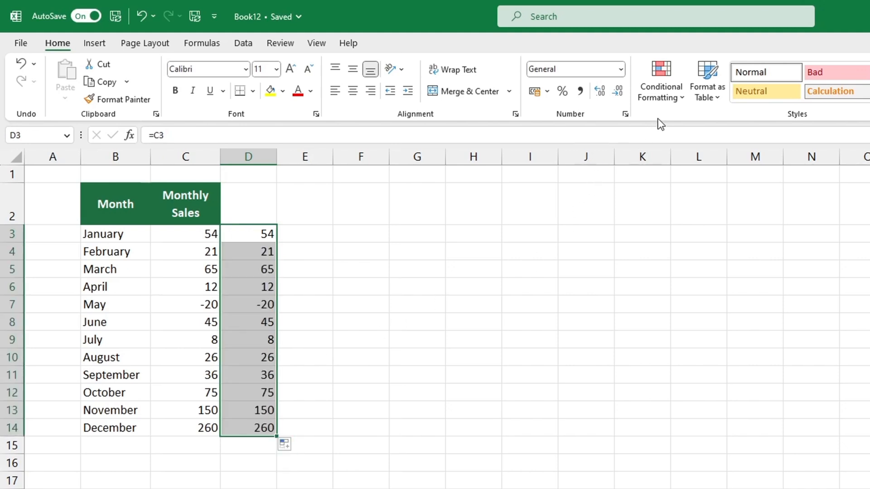
Step: Apply solid fill blue data bars to the selected D3:D14 values
left_click(662, 81)
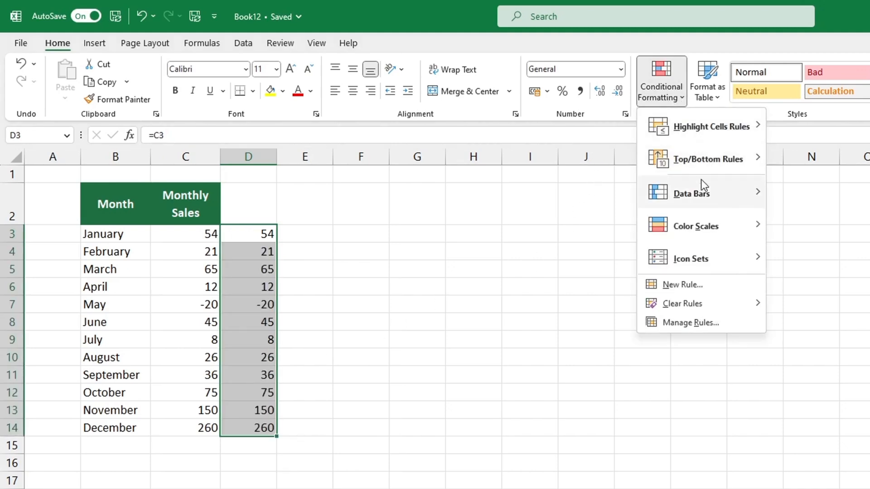
left_click(690, 193)
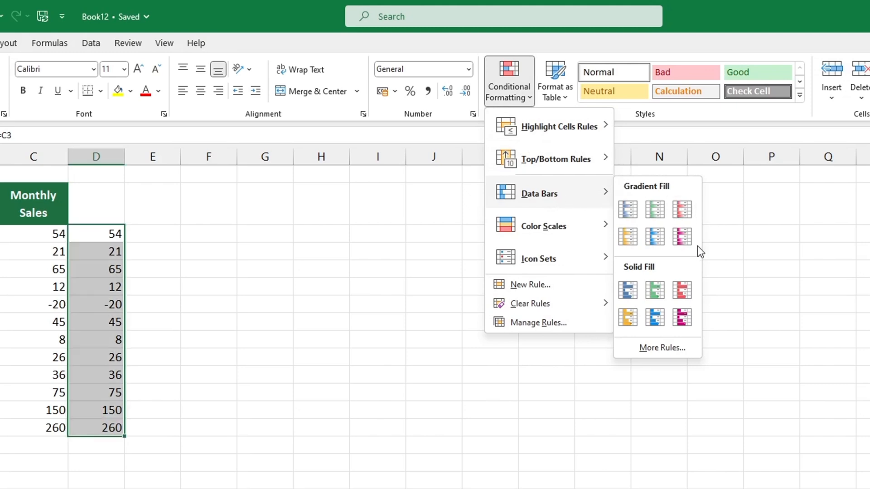
left_click(627, 210)
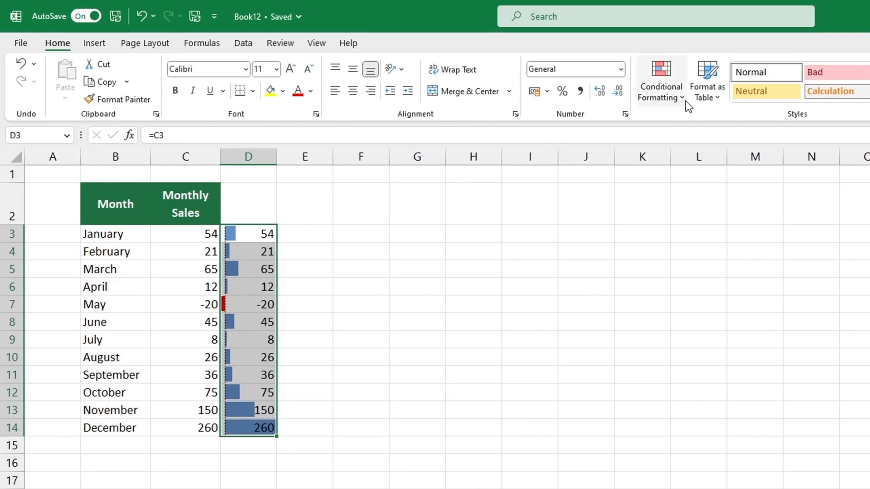
left_click(660, 86)
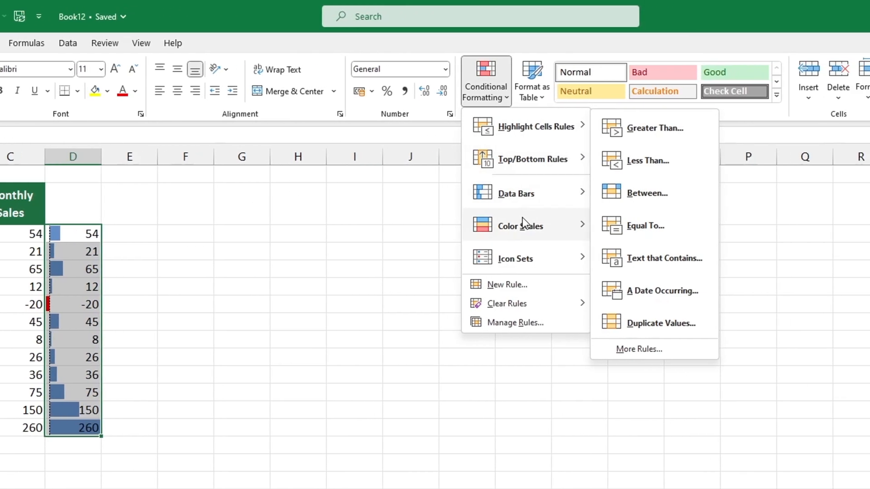
Step: Edit column D's data bar rule to Show Bar Only and apply it
left_click(515, 322)
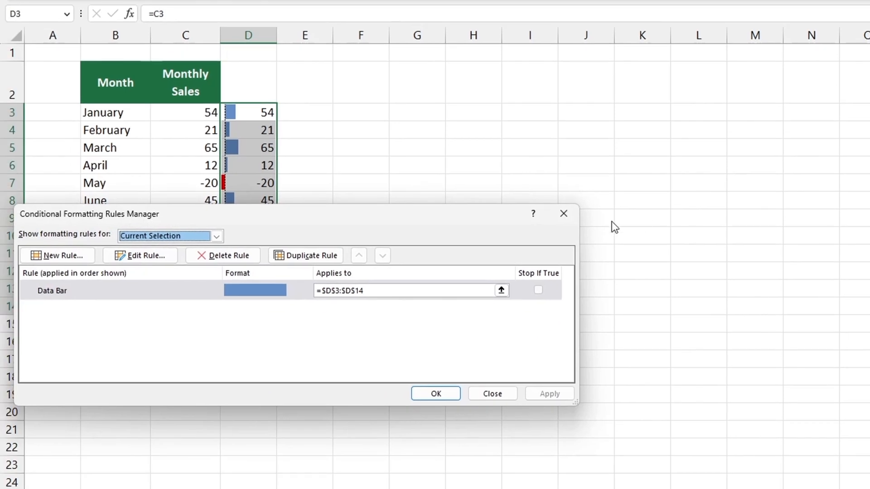
left_click(141, 256)
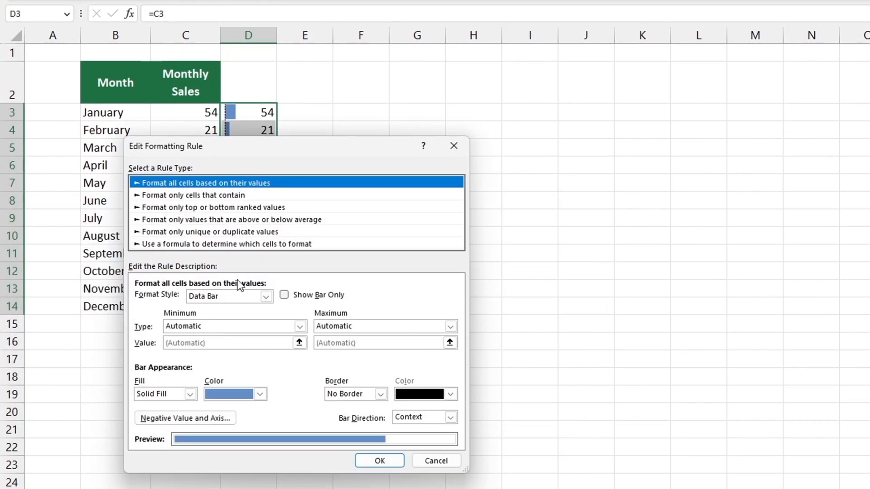
left_click(379, 460)
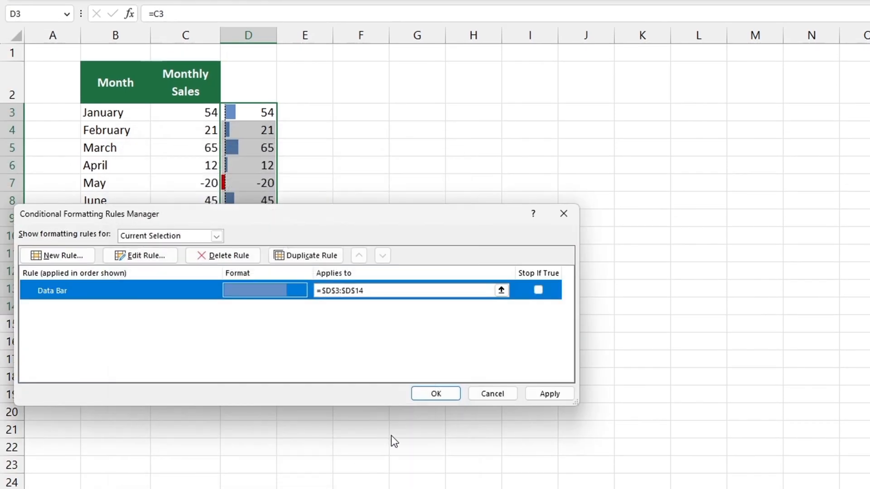
left_click(435, 393)
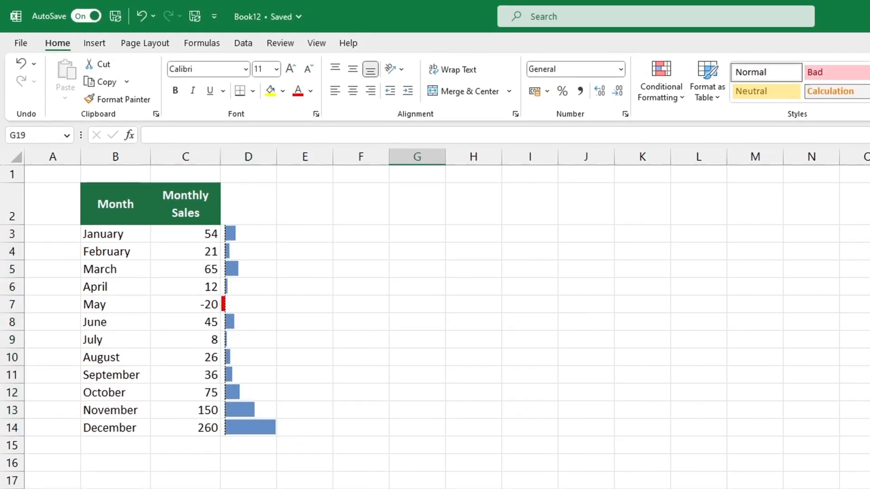
mouse_move(182, 292)
type("2")
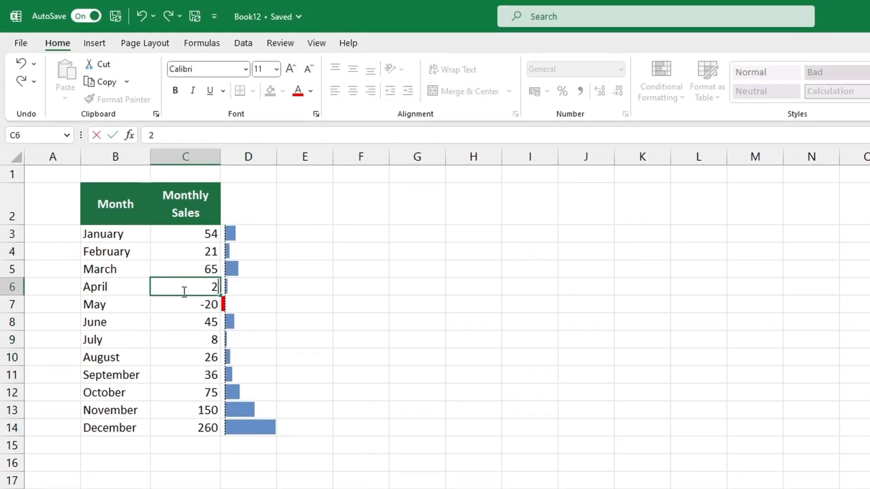
Step: Set April's Monthly Sales in C6 to 250 so its bar updates
type("50")
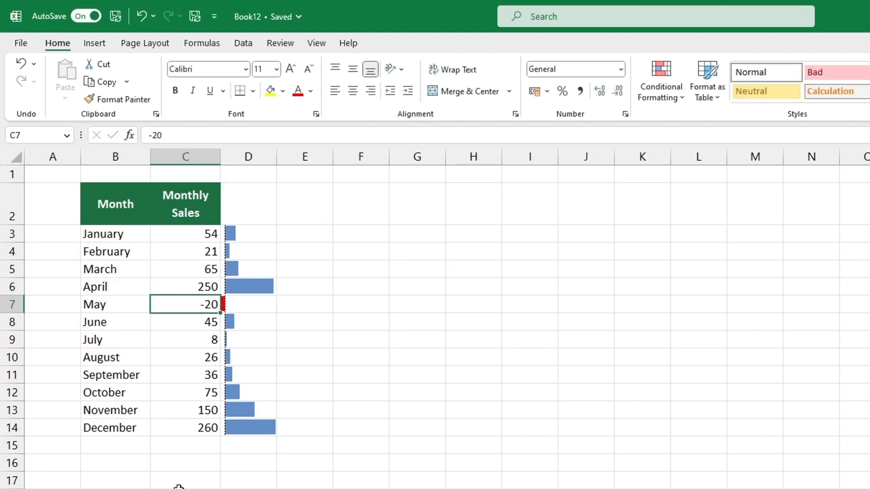
left_click(176, 488)
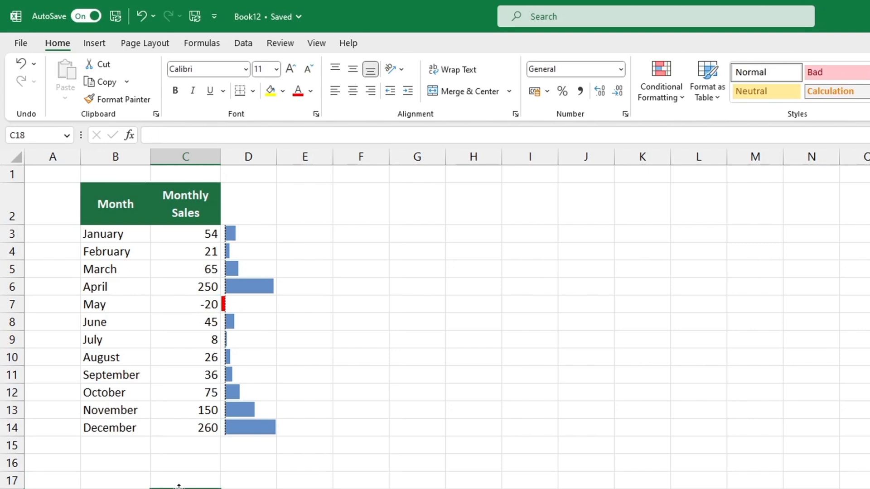